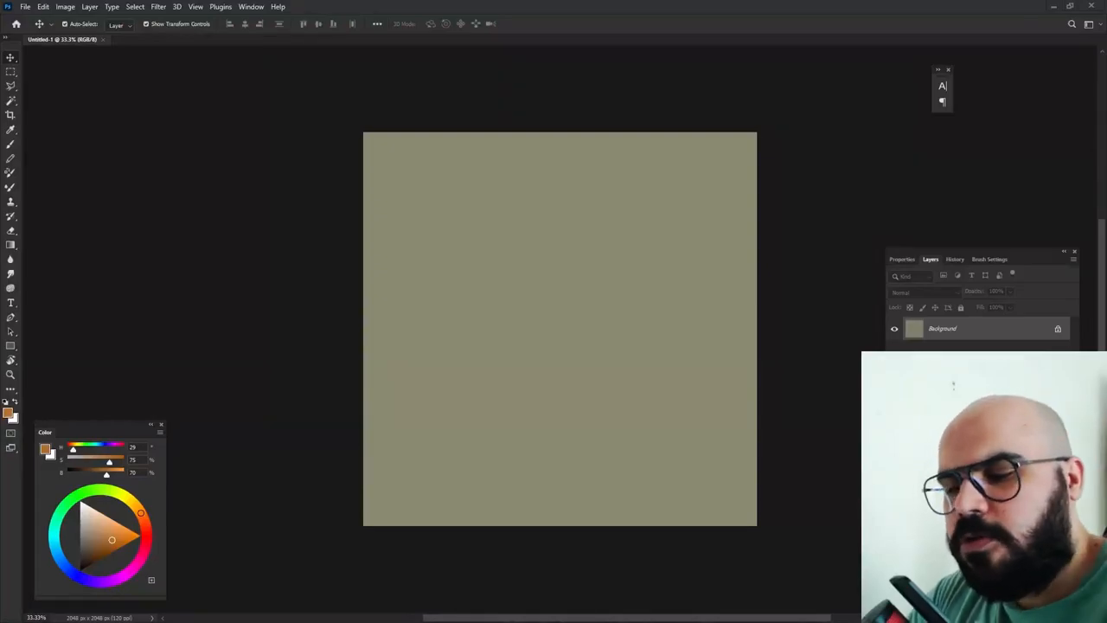
Select the Brush tool for sketching on the olive canvas
{"action": "left_click", "coordinate": [12, 130]}
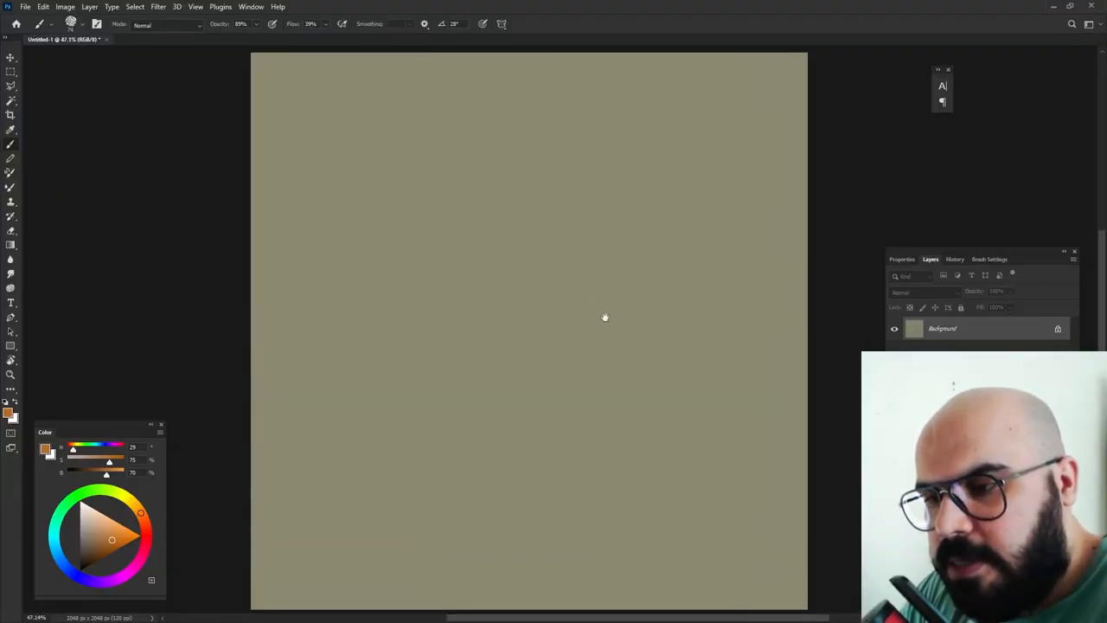
{"action": "mouse_move", "coordinate": [556, 317]}
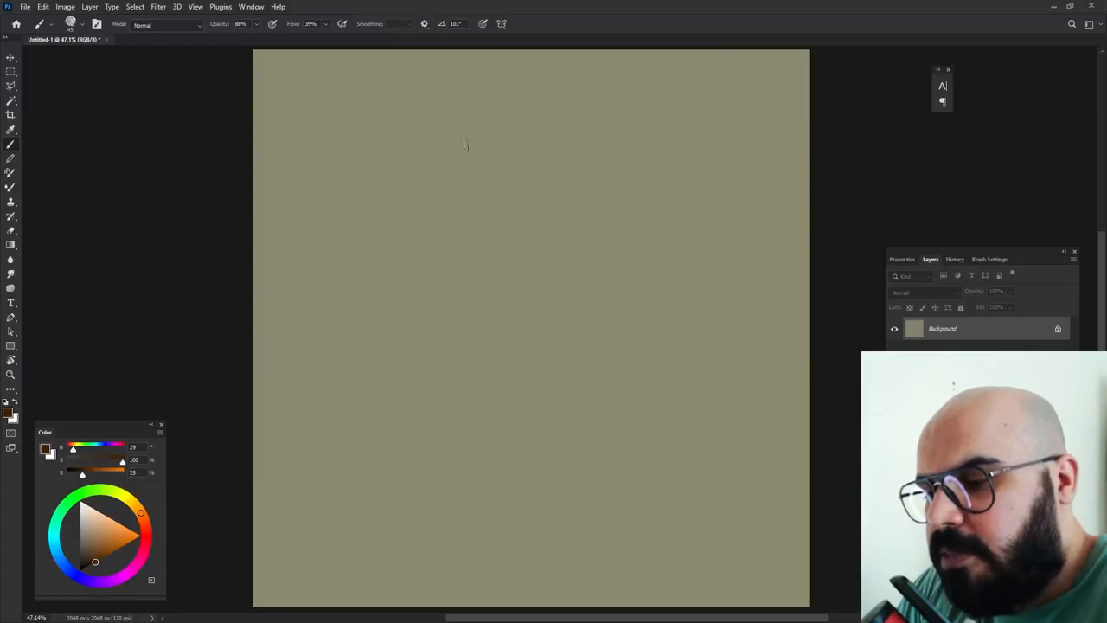
Paint a curved brown hook stroke at the top and adjust the brush tip angle and roundness
{"action": "left_click_drag", "start_coordinate": [465, 113], "coordinate": [462, 160]}
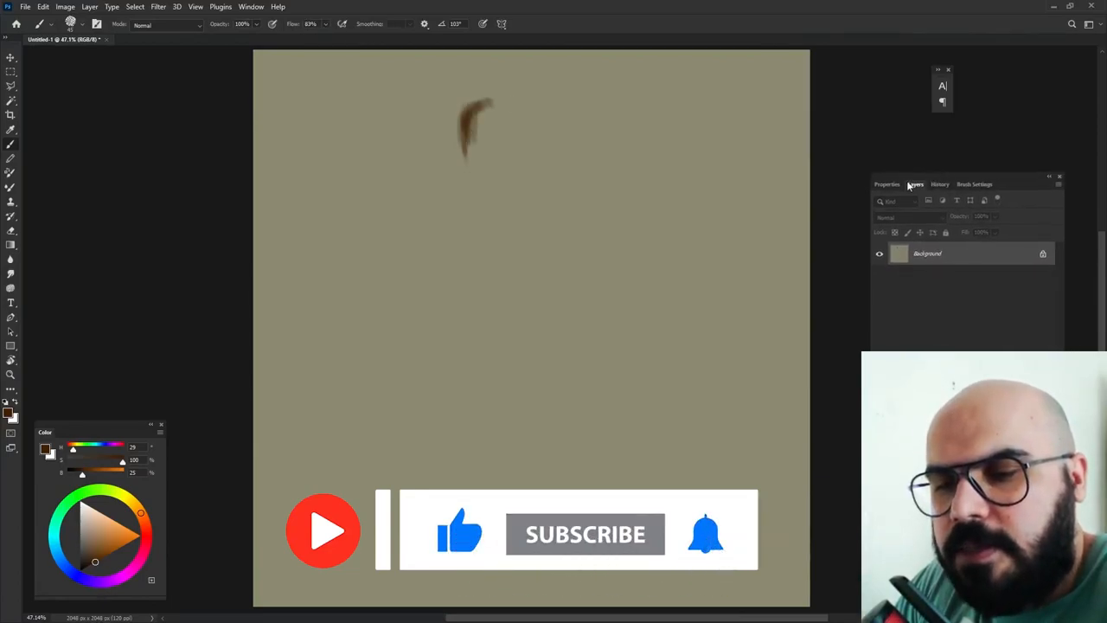
{"action": "left_click", "coordinate": [974, 184]}
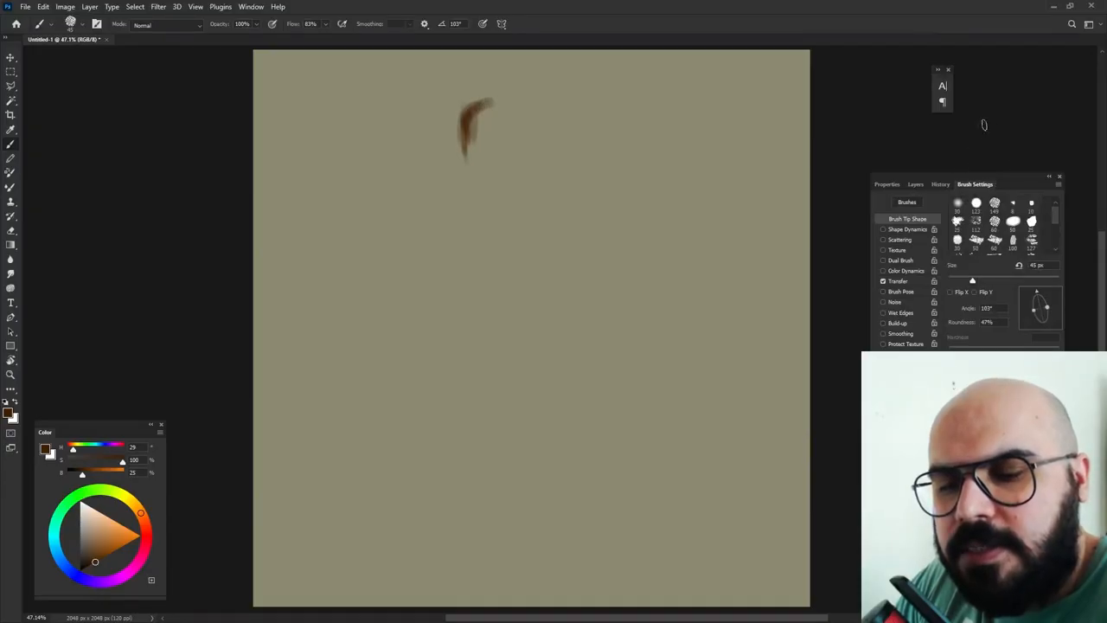
{"action": "left_click", "coordinate": [915, 185]}
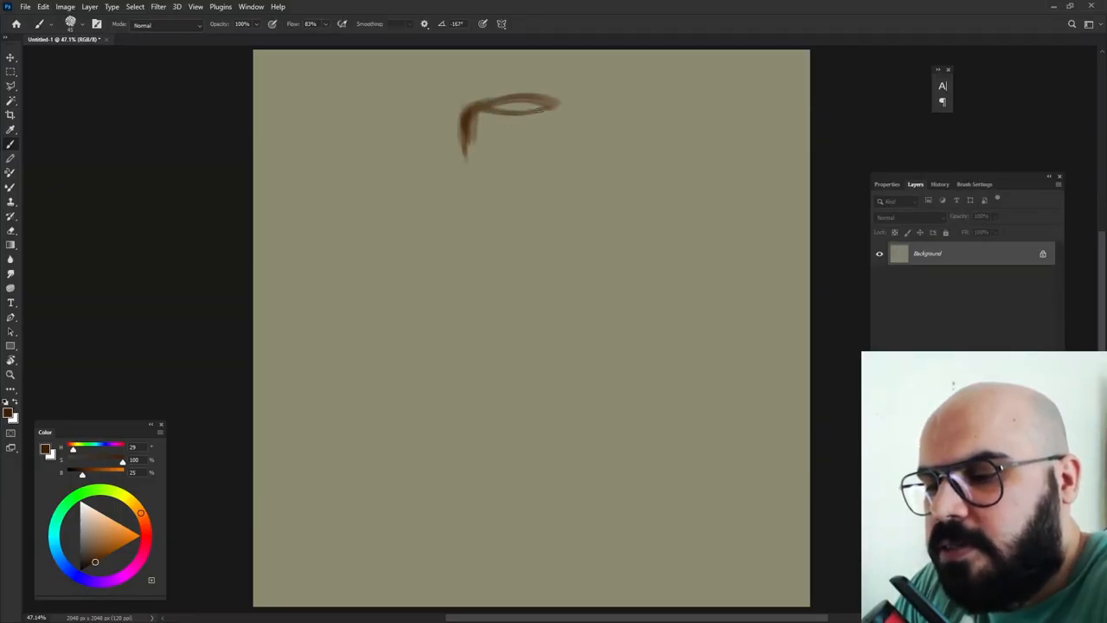
Sketch the bottle mouth ellipse and its lower rings down the neck
{"action": "left_click_drag", "start_coordinate": [480, 121], "coordinate": [558, 104]}
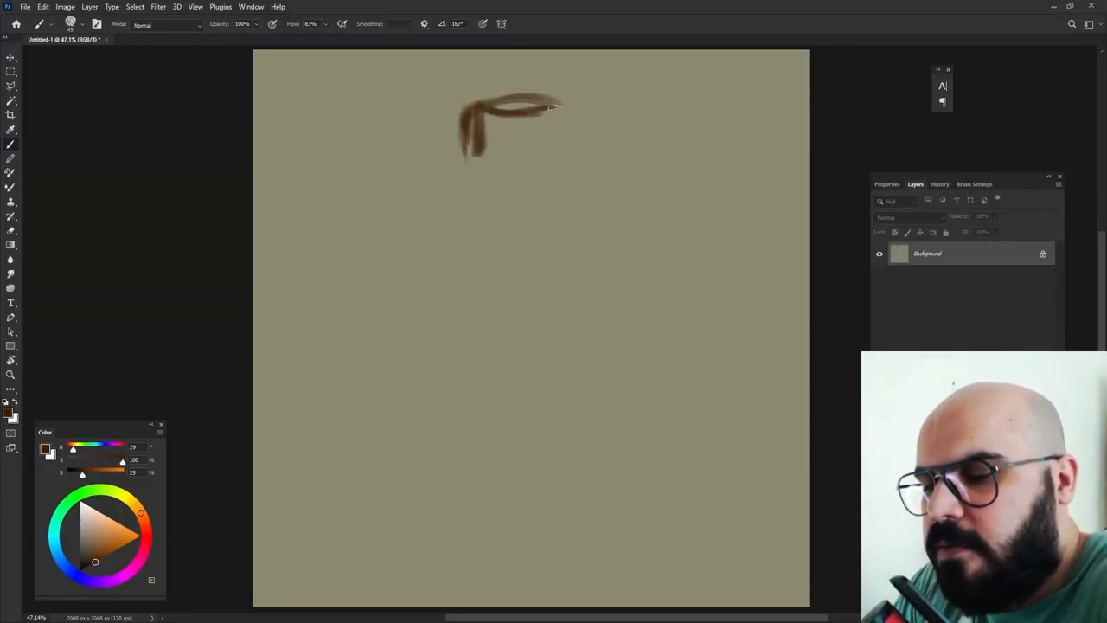
{"action": "left_click_drag", "start_coordinate": [558, 108], "coordinate": [558, 169]}
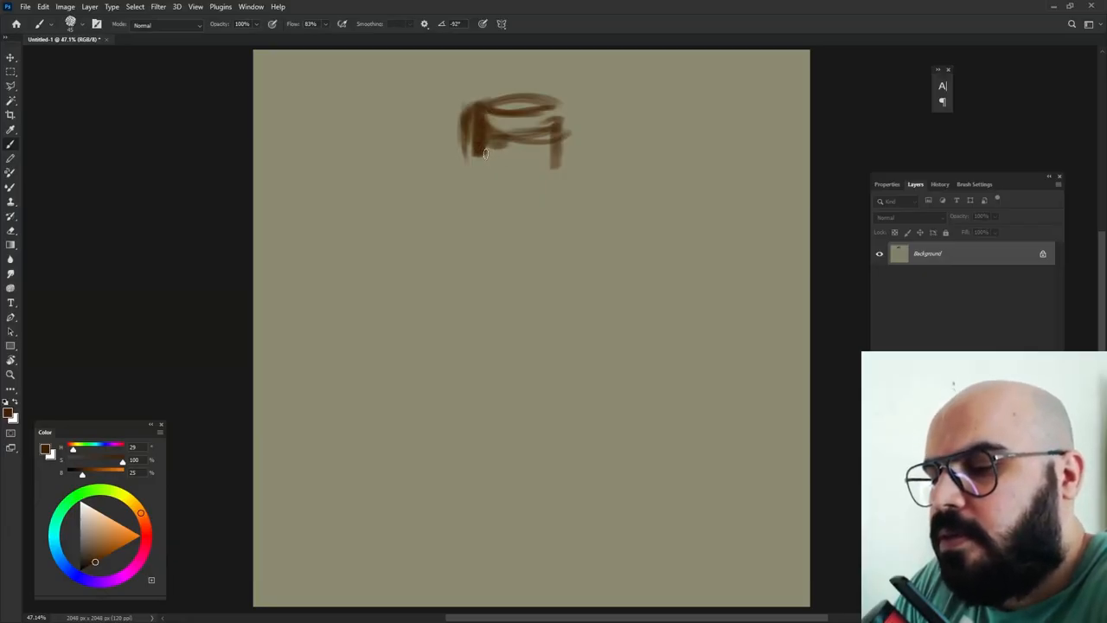
{"action": "left_click_drag", "start_coordinate": [484, 143], "coordinate": [484, 251]}
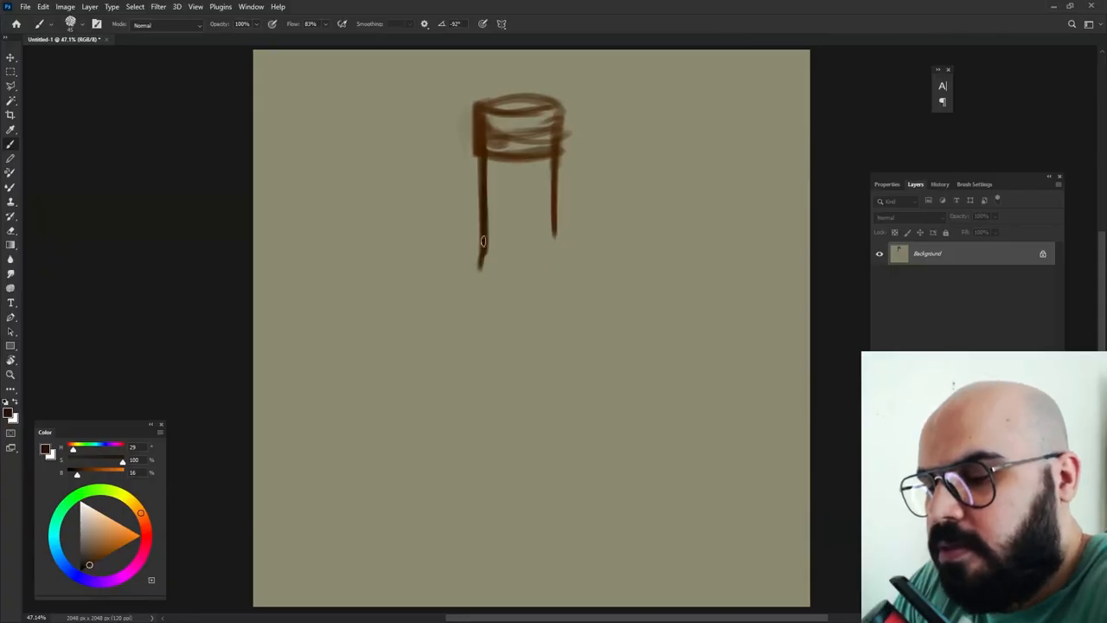
Draw the left and right shoulder curves sloping outward from the neck
{"action": "left_click_drag", "start_coordinate": [483, 241], "coordinate": [421, 329]}
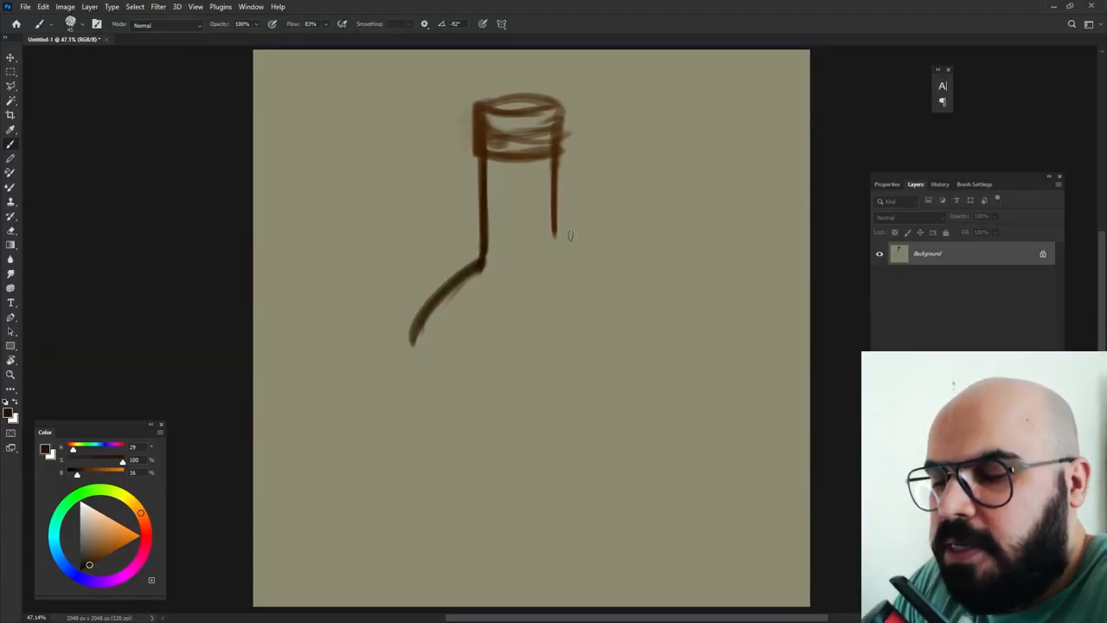
{"action": "left_click_drag", "start_coordinate": [554, 233], "coordinate": [597, 285]}
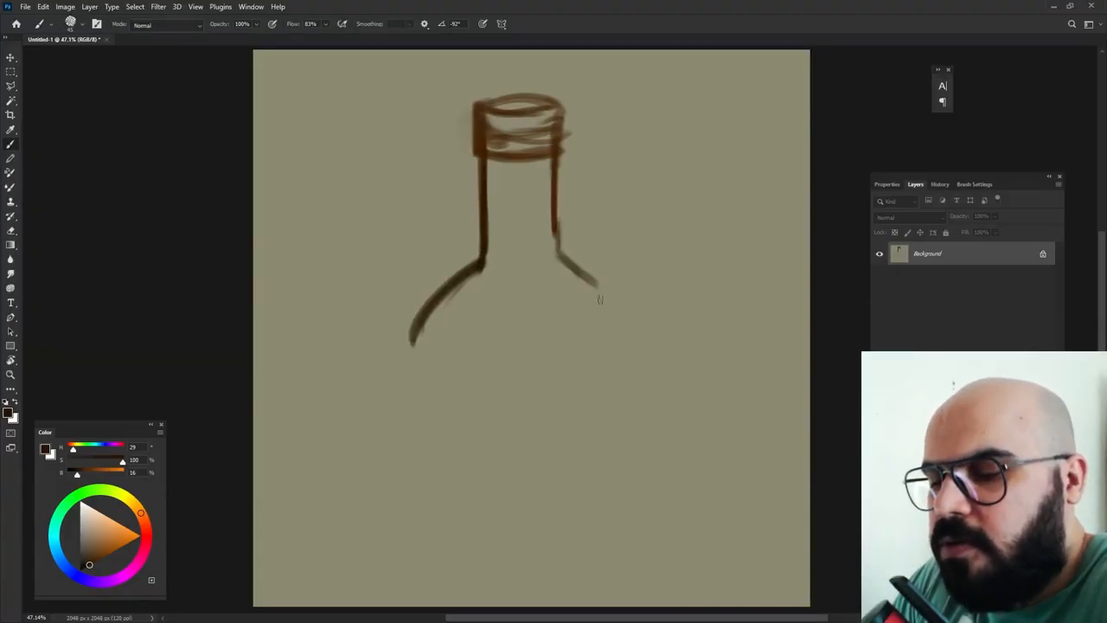
{"action": "left_click_drag", "start_coordinate": [571, 268], "coordinate": [618, 328]}
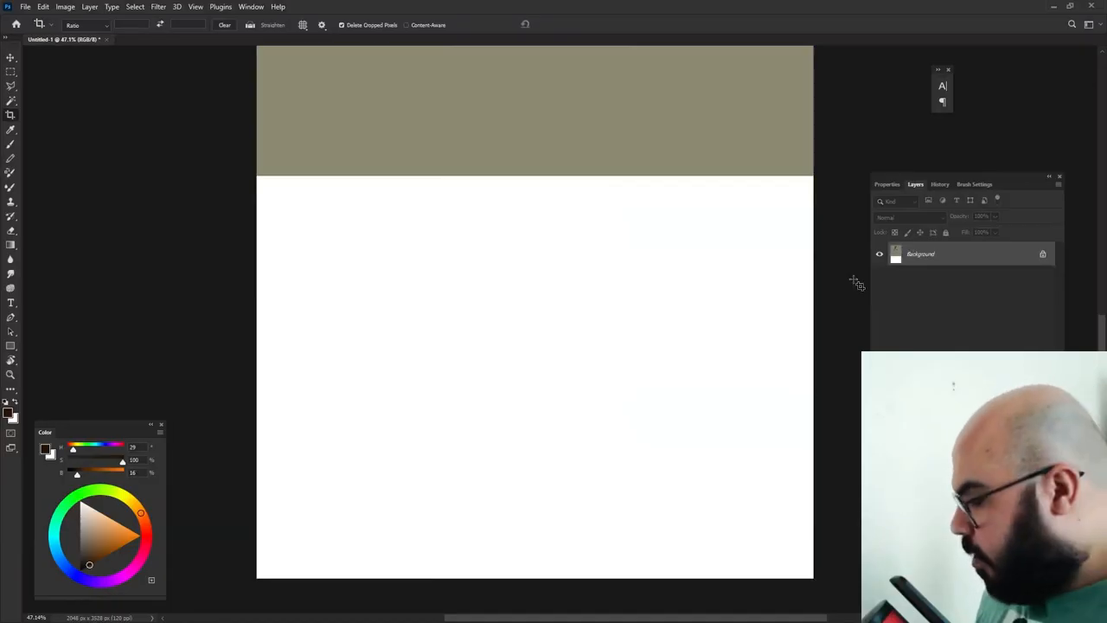
Drag the crop boundary downward to enlarge the canvas below the bottle
{"action": "left_click_drag", "start_coordinate": [272, 163], "coordinate": [811, 308]}
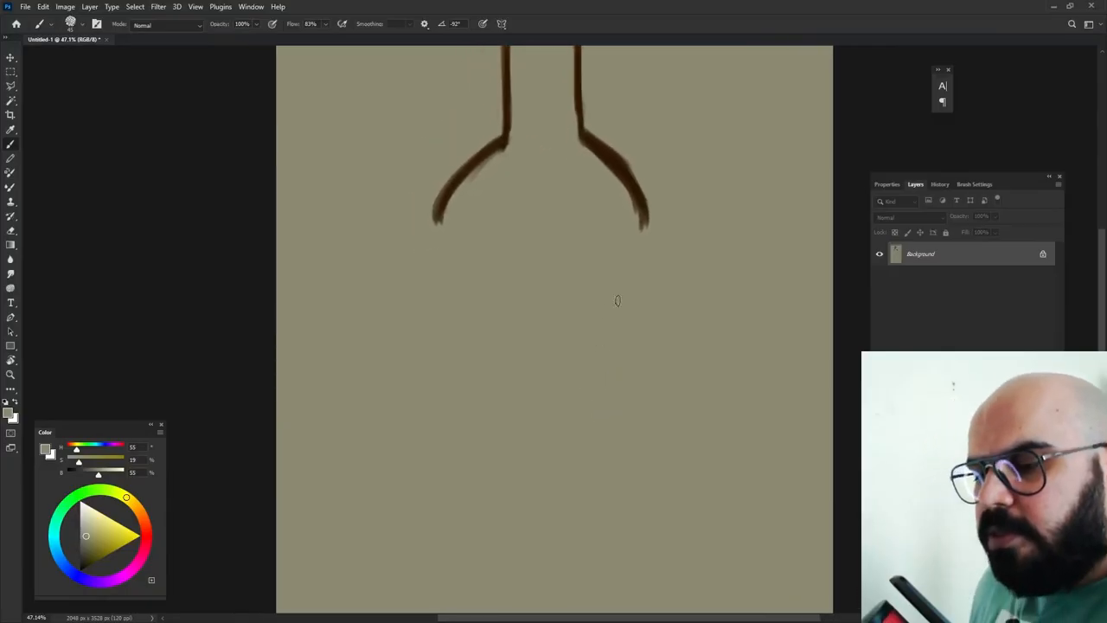
{"action": "mouse_move", "coordinate": [591, 292]}
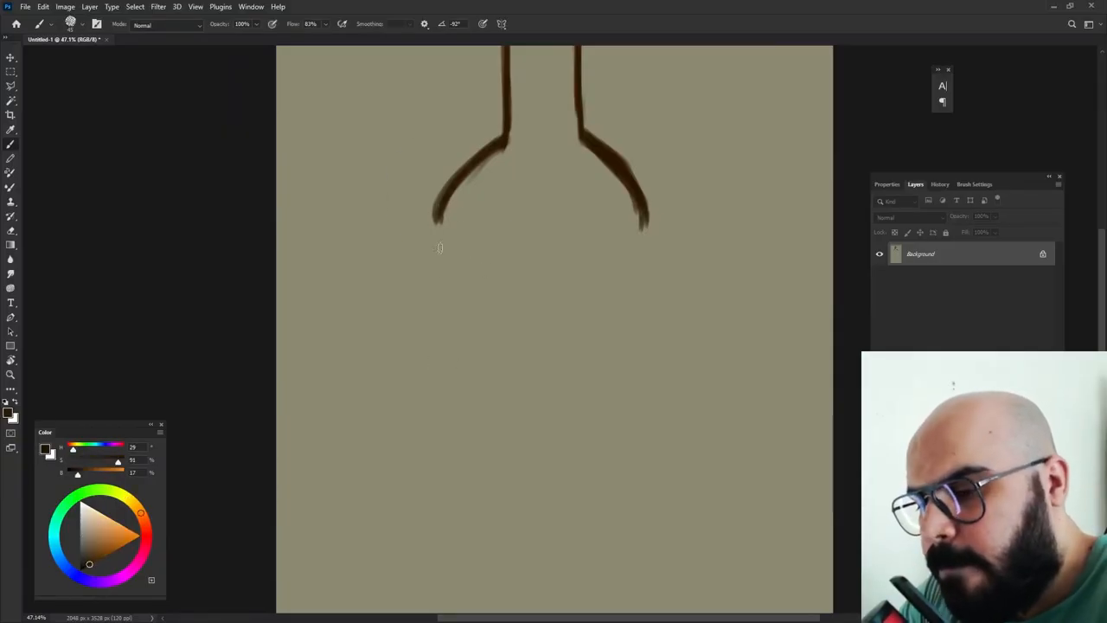
Brush a long dark brown body outline line downward below the shoulders
{"action": "left_click_drag", "start_coordinate": [440, 195], "coordinate": [441, 544]}
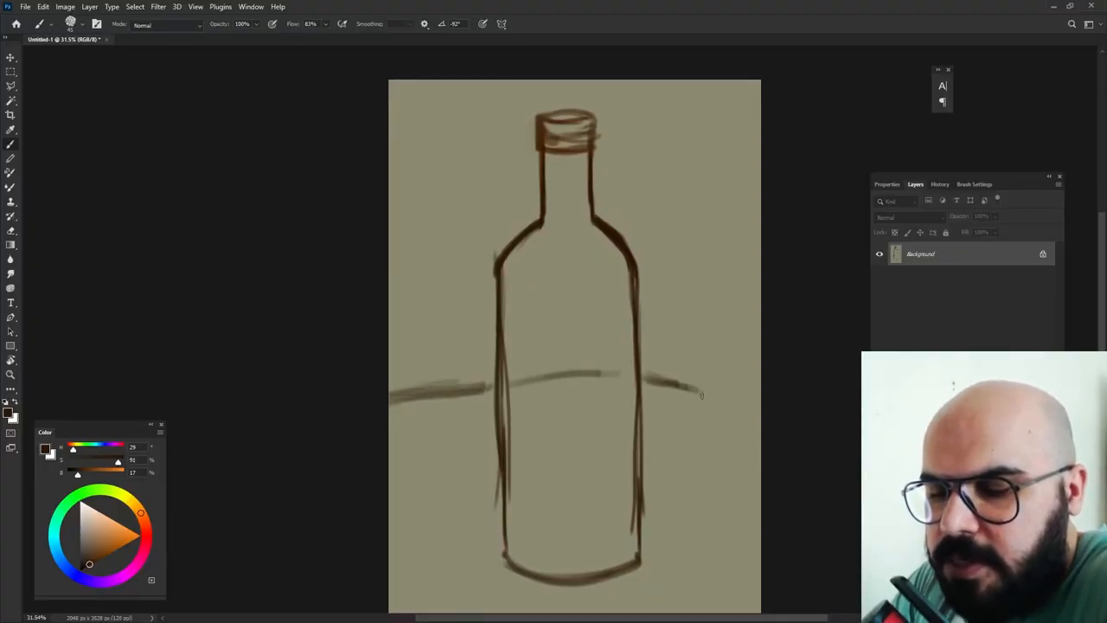
Paint the table edge line sloping down toward the right canvas edge
{"action": "left_click_drag", "start_coordinate": [658, 385], "coordinate": [761, 436]}
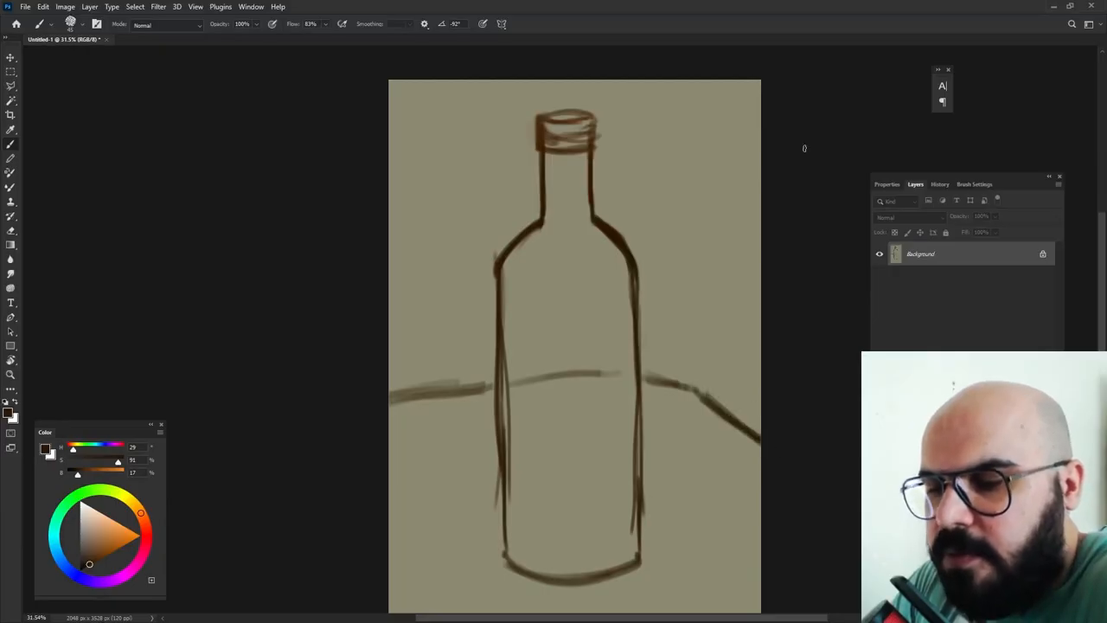
{"action": "mouse_move", "coordinate": [797, 197]}
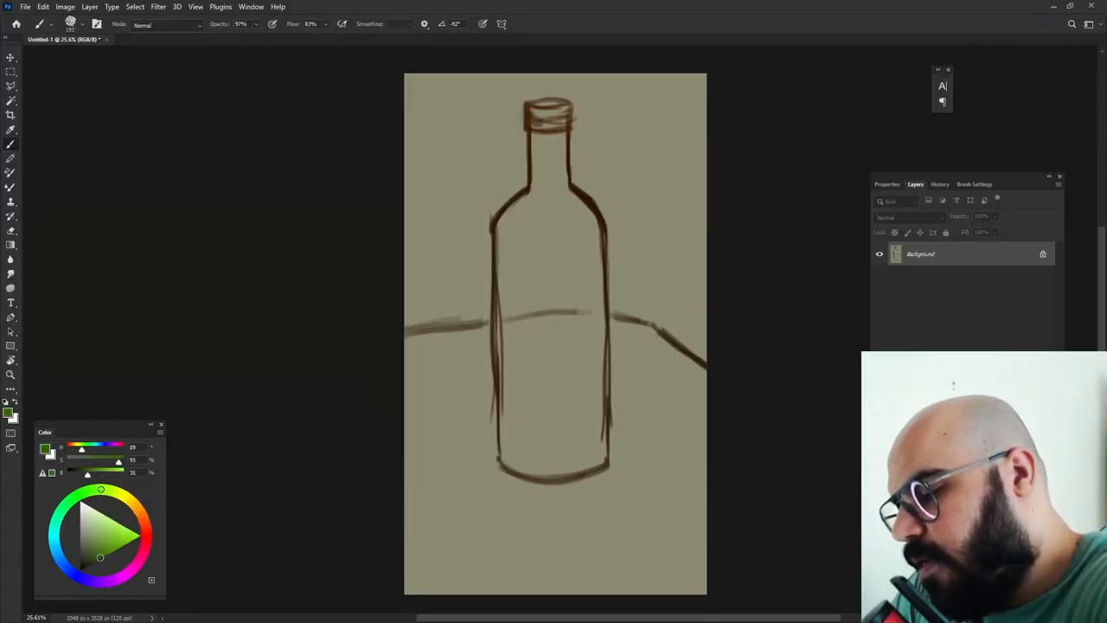
Create a new empty layer above the sketch and open its blend mode dropdown
{"action": "left_click", "coordinate": [970, 199]}
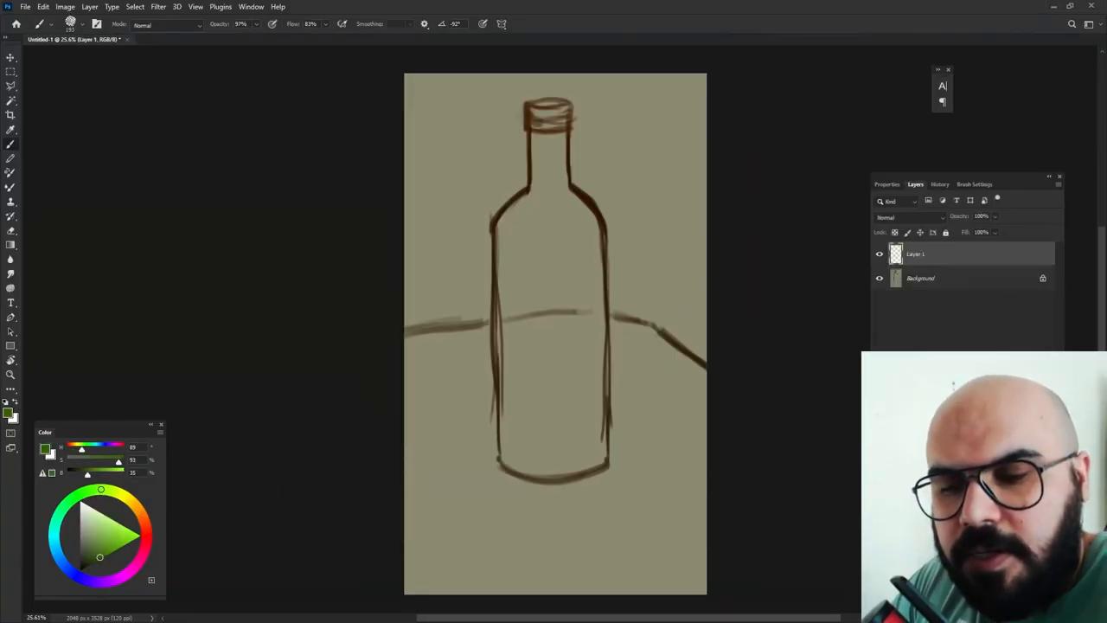
{"action": "left_click", "coordinate": [899, 217]}
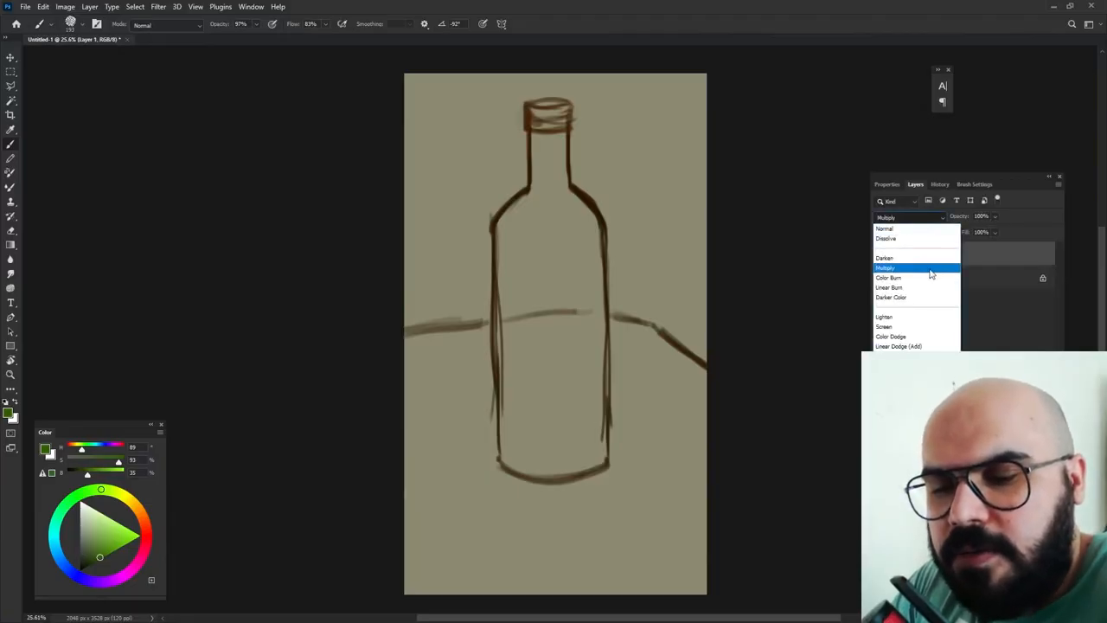
Set Layer 1 to Multiply and paint lighter green onto the tabletop
{"action": "left_click", "coordinate": [886, 266]}
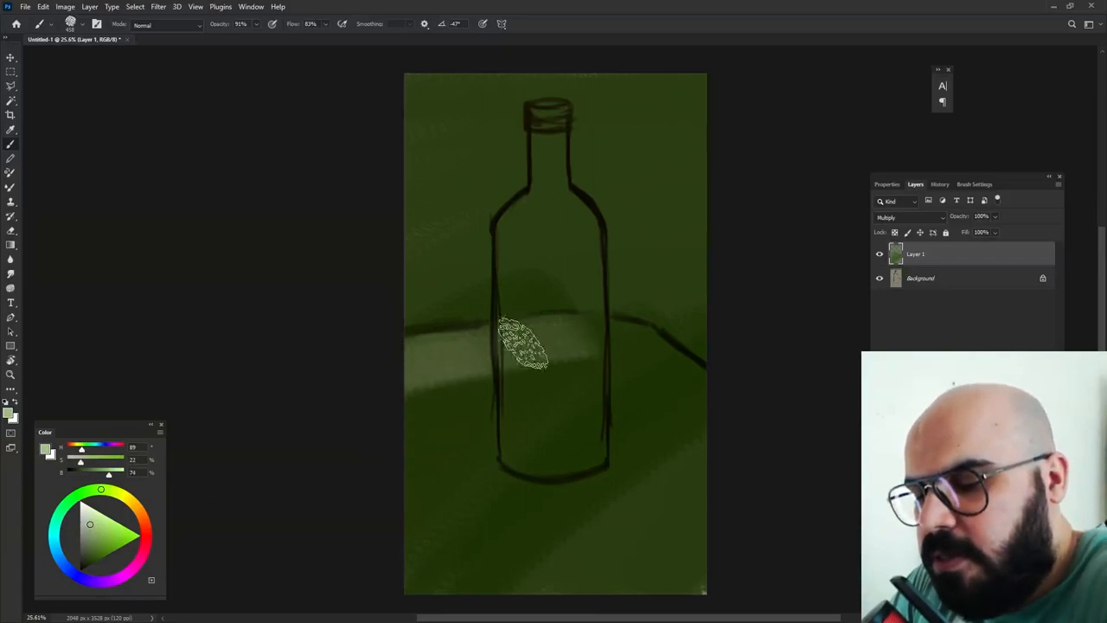
{"action": "left_click_drag", "start_coordinate": [524, 345], "coordinate": [584, 372]}
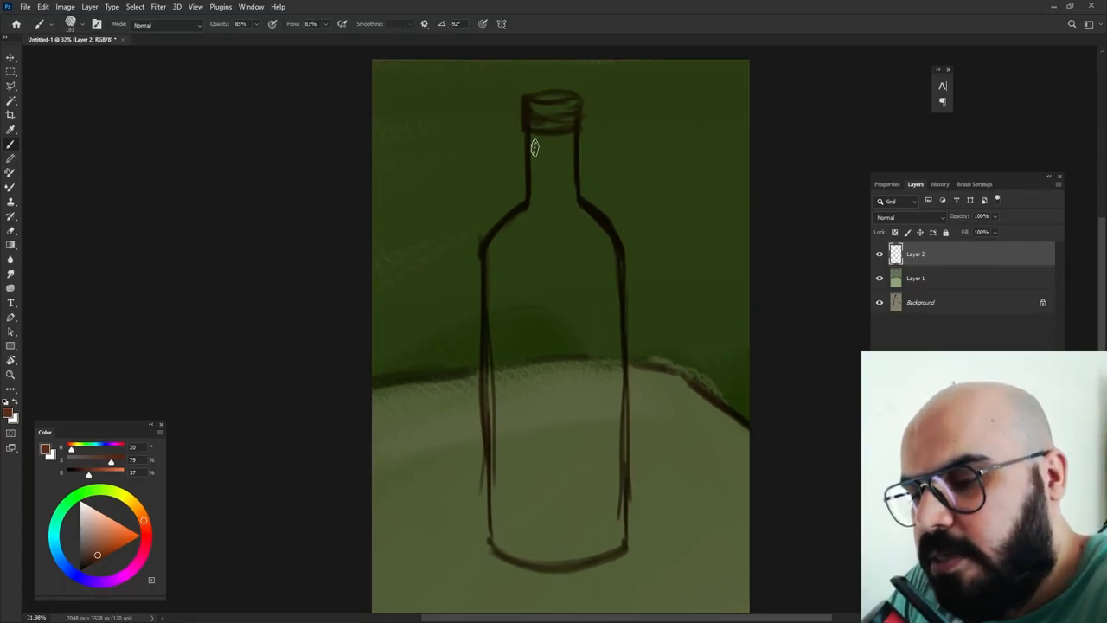
Paint reddish-brown strokes down the bottle neck and into its upper body
{"action": "left_click_drag", "start_coordinate": [533, 145], "coordinate": [504, 238]}
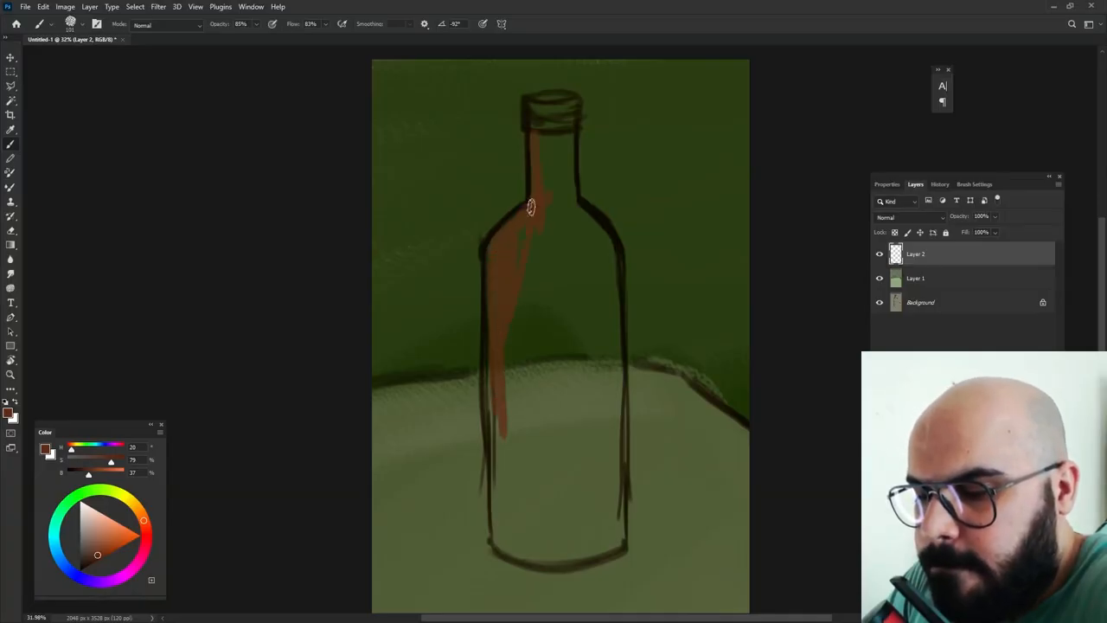
{"action": "left_click_drag", "start_coordinate": [530, 205], "coordinate": [556, 162]}
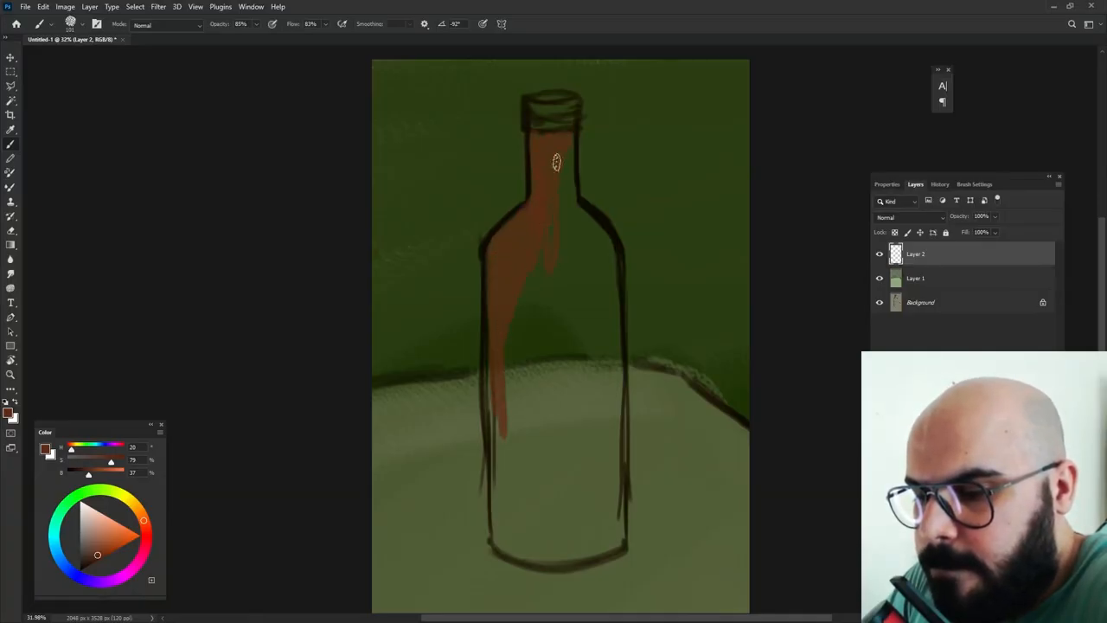
{"action": "left_click_drag", "start_coordinate": [557, 163], "coordinate": [596, 229]}
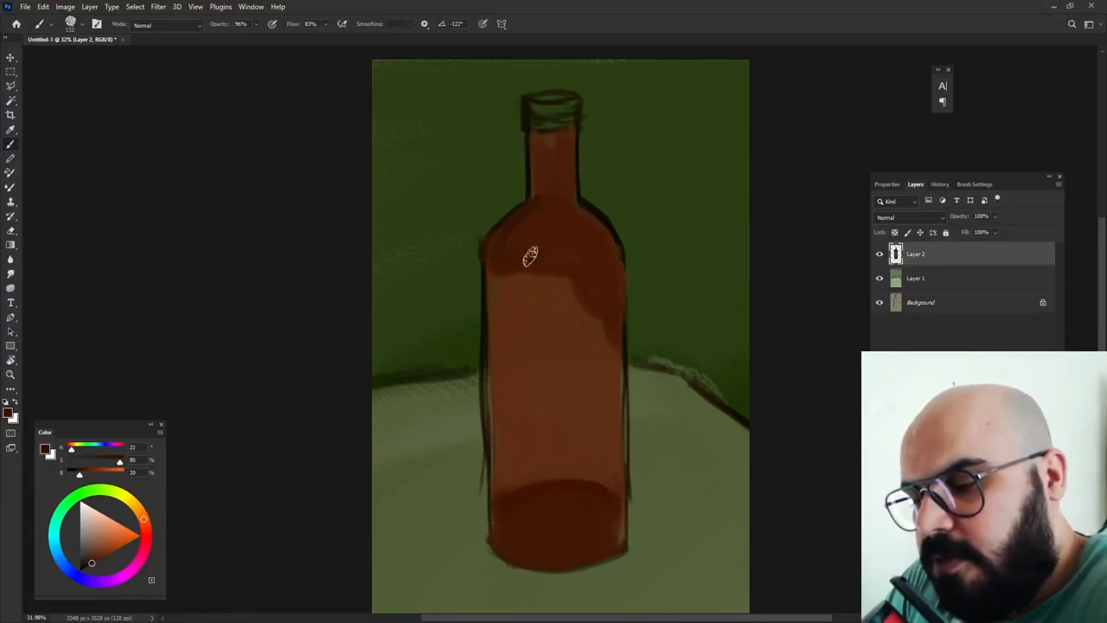
Shade the bottle's right shoulder with darker reddish brown
{"action": "left_click_drag", "start_coordinate": [530, 257], "coordinate": [606, 300]}
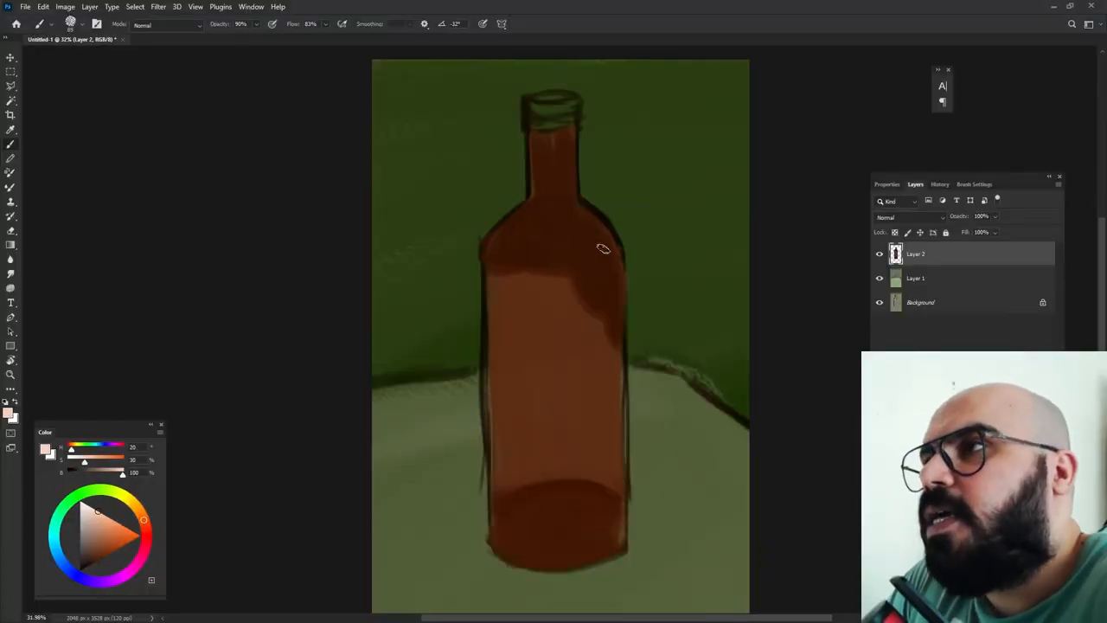
{"action": "mouse_move", "coordinate": [589, 218]}
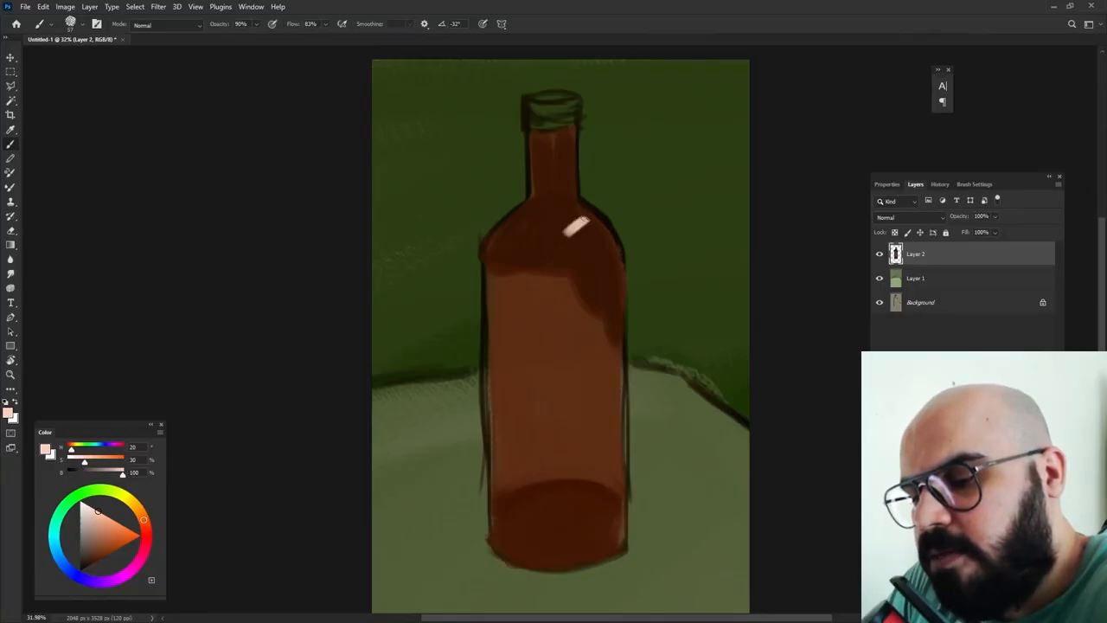
Paint a pale peach highlight on the bottle's right shoulder, then pick a dark brown
{"action": "left_click_drag", "start_coordinate": [580, 223], "coordinate": [604, 250]}
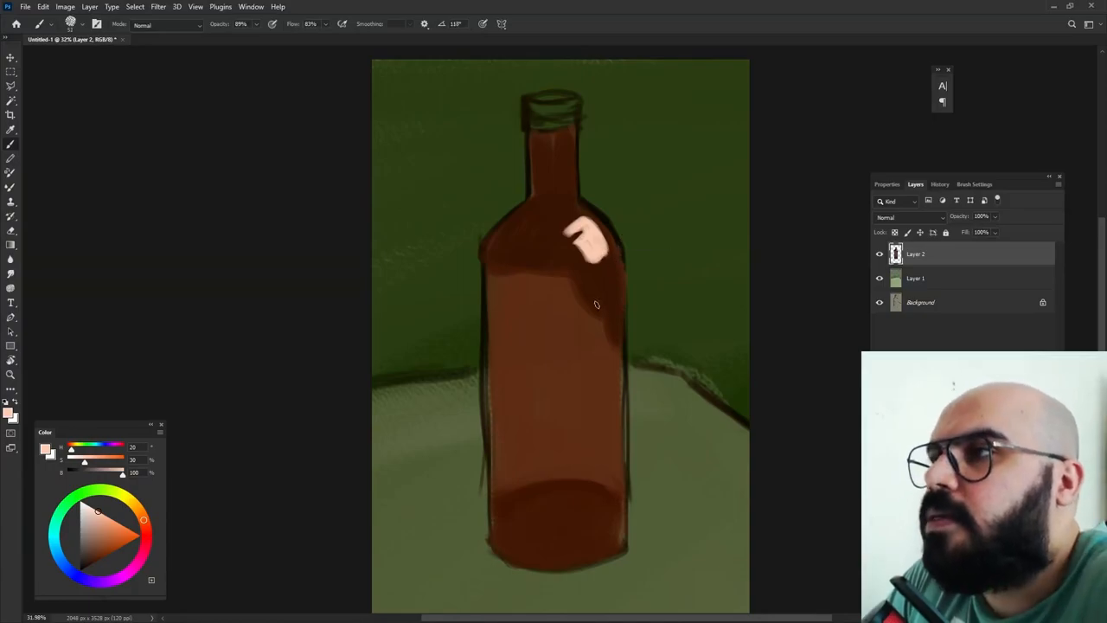
{"action": "mouse_move", "coordinate": [601, 250]}
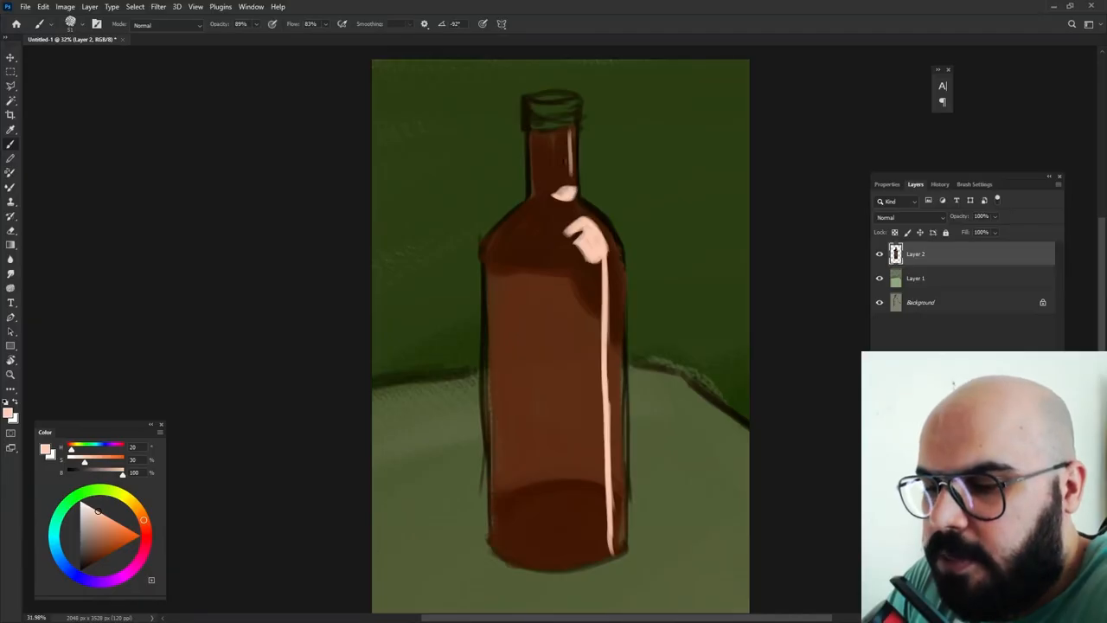
{"action": "left_click", "coordinate": [570, 160]}
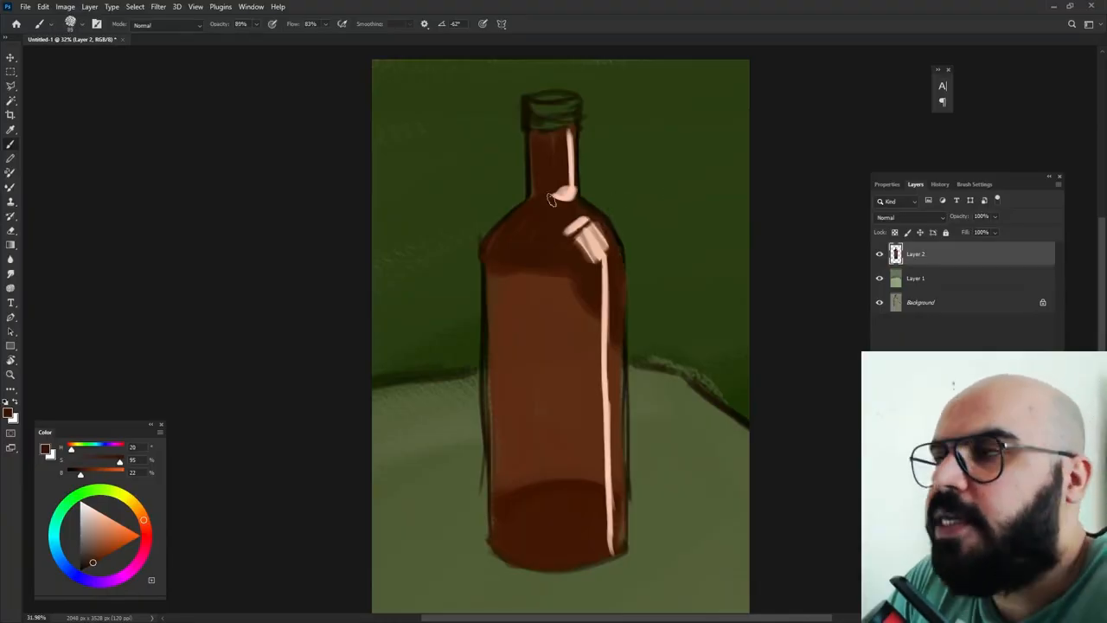
{"action": "mouse_move", "coordinate": [661, 166]}
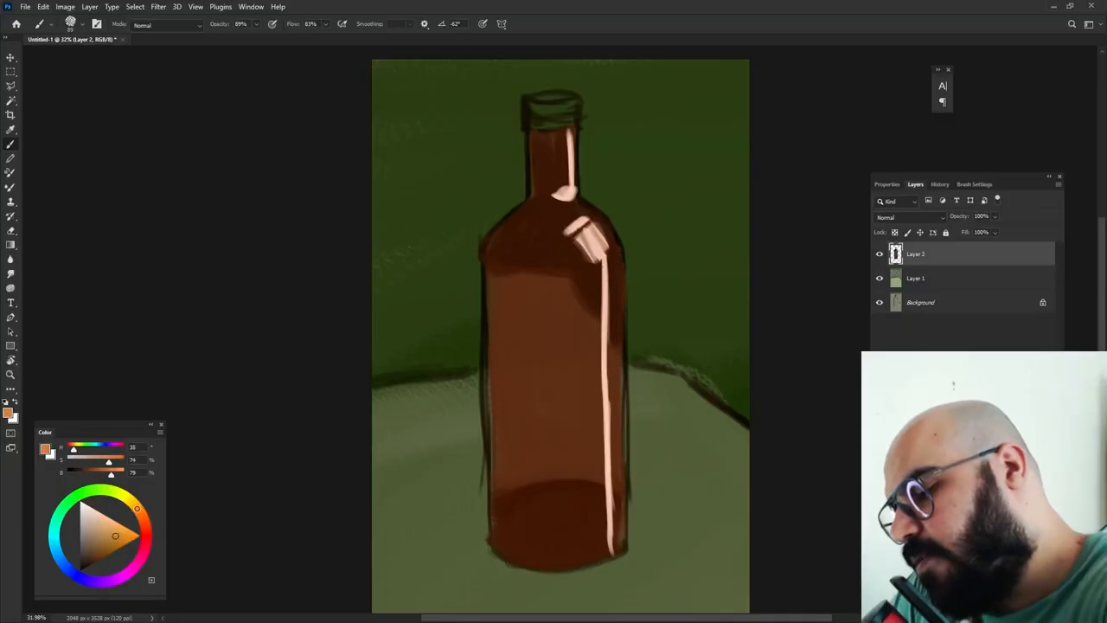
{"action": "mouse_move", "coordinate": [512, 282]}
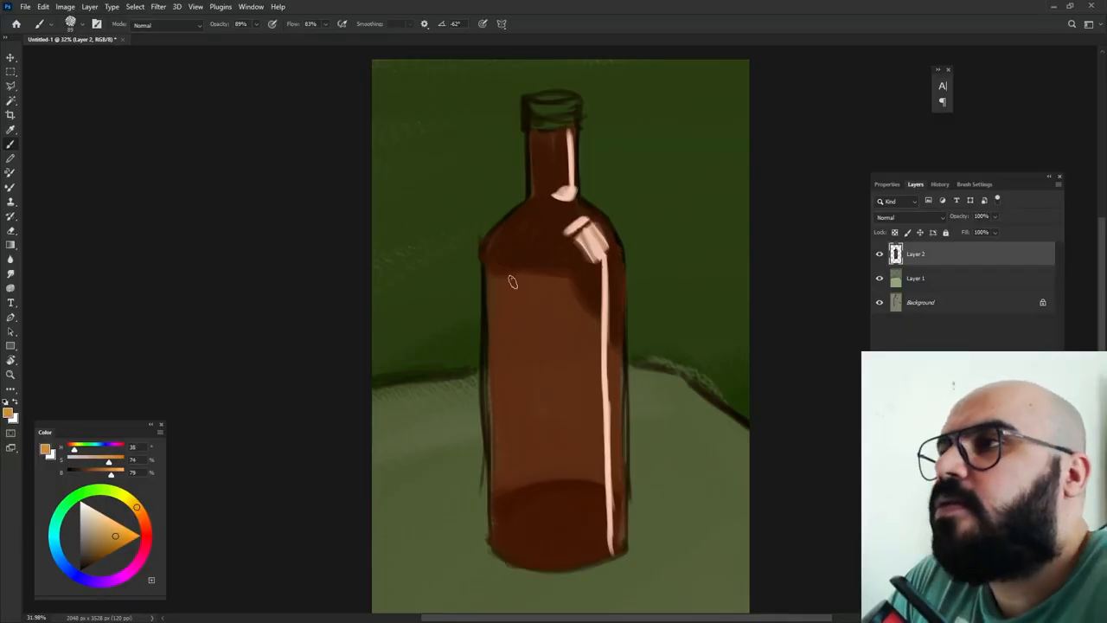
Paint an amber band down the bottle's left edge and base, then dab brown shading on the body
{"action": "left_click_drag", "start_coordinate": [512, 282], "coordinate": [516, 460]}
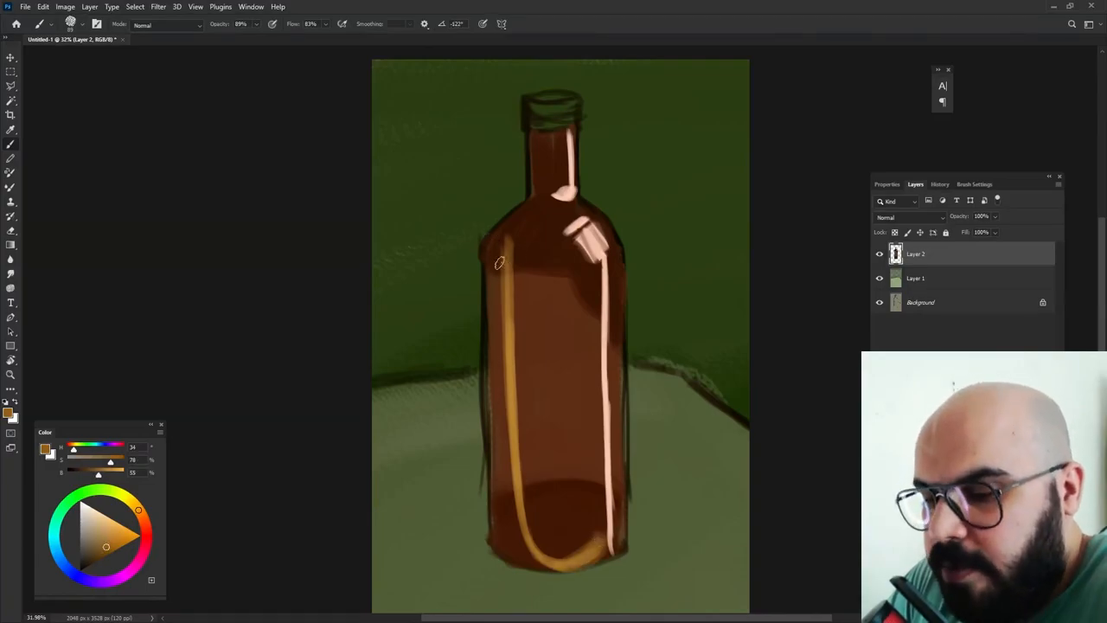
{"action": "left_click_drag", "start_coordinate": [499, 259], "coordinate": [506, 482]}
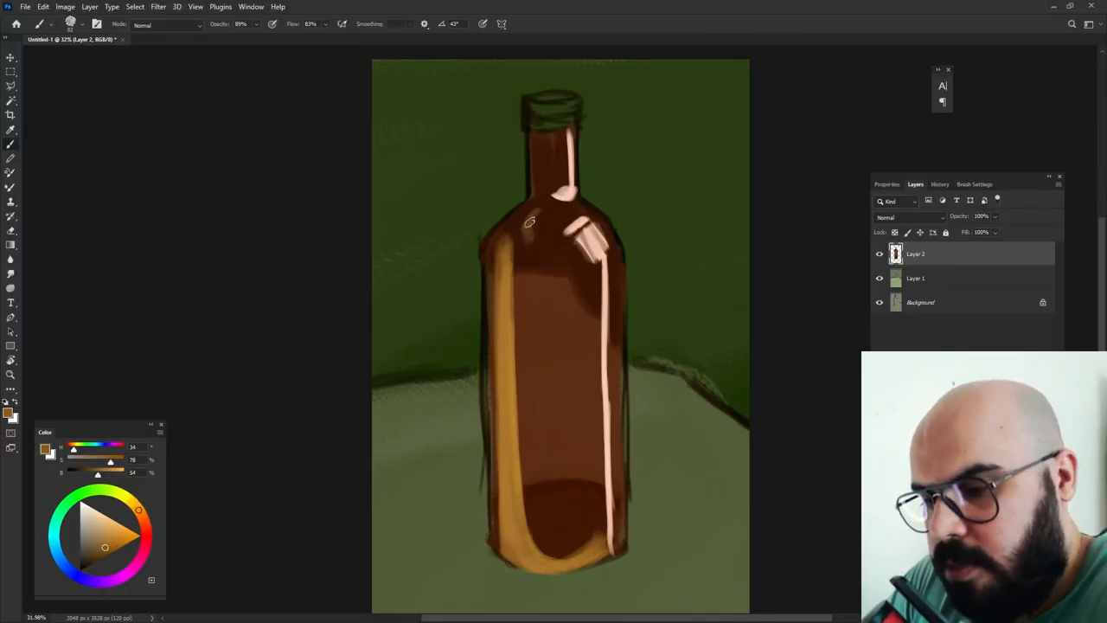
{"action": "left_click", "coordinate": [537, 220]}
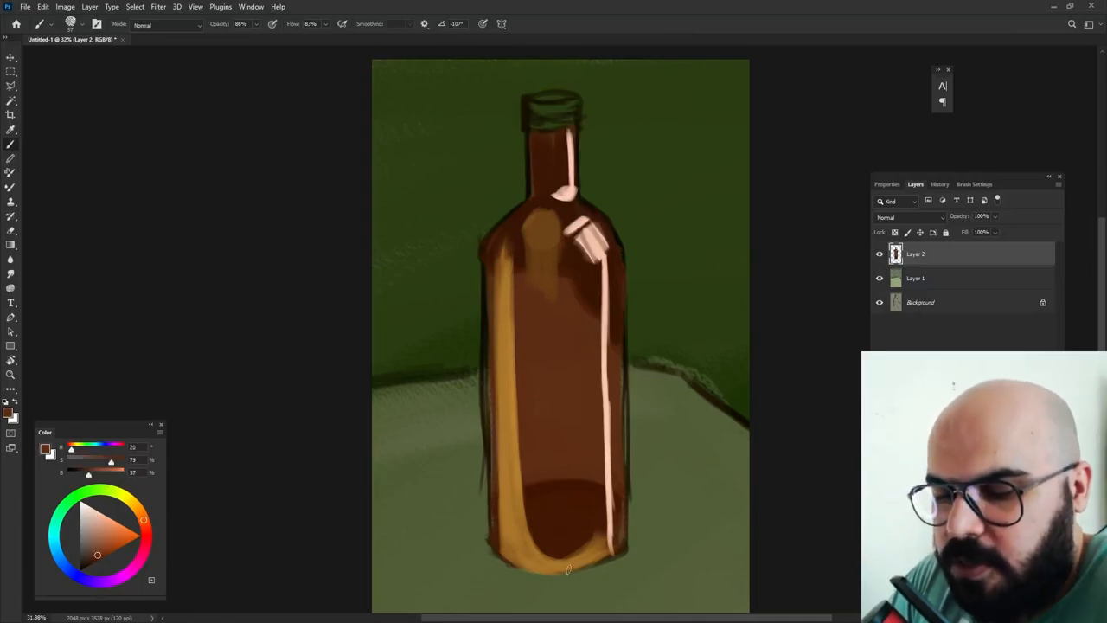
{"action": "mouse_move", "coordinate": [610, 441]}
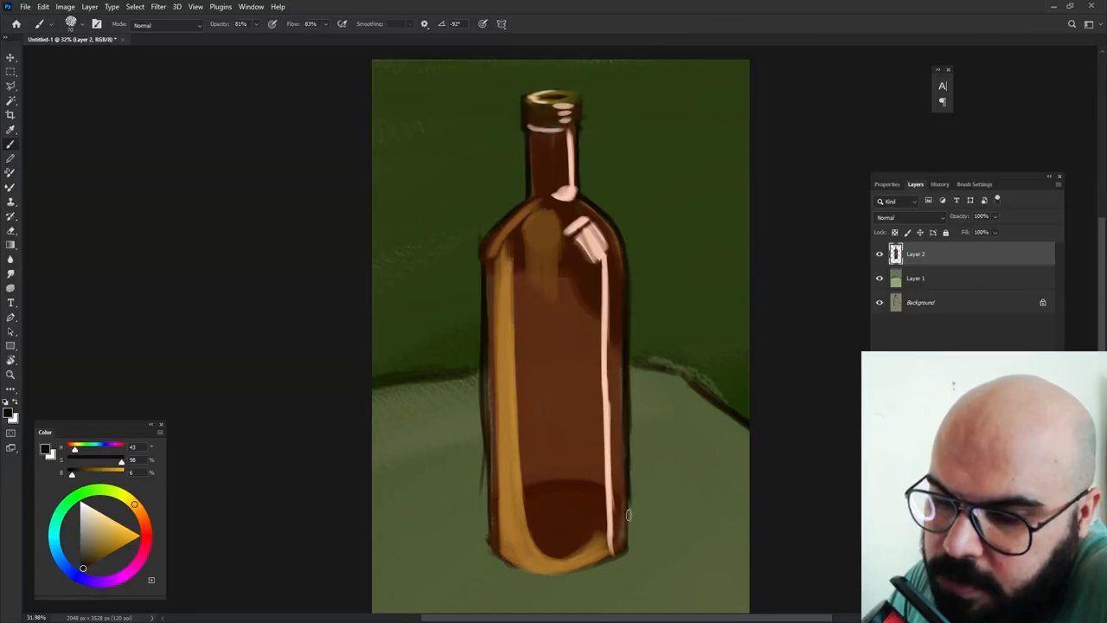
Brush a warm highlight stroke up the bottle's right edge
{"action": "left_click_drag", "start_coordinate": [629, 515], "coordinate": [646, 448]}
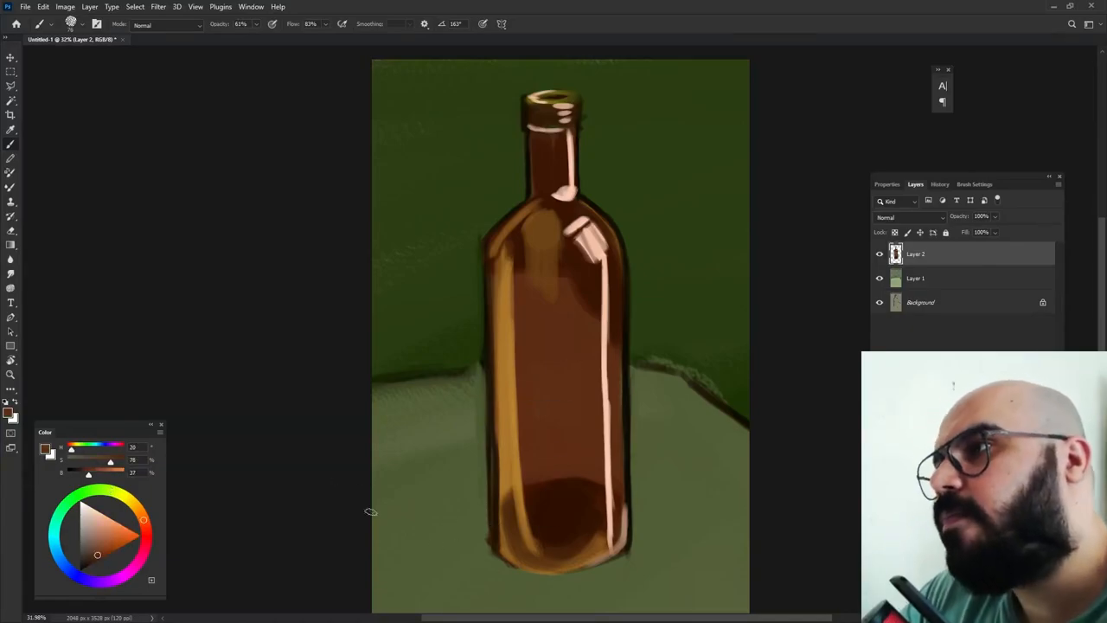
Brush a brown shadow stroke from the bottle base across the tabletop to the left
{"action": "left_click_drag", "start_coordinate": [370, 511], "coordinate": [513, 566]}
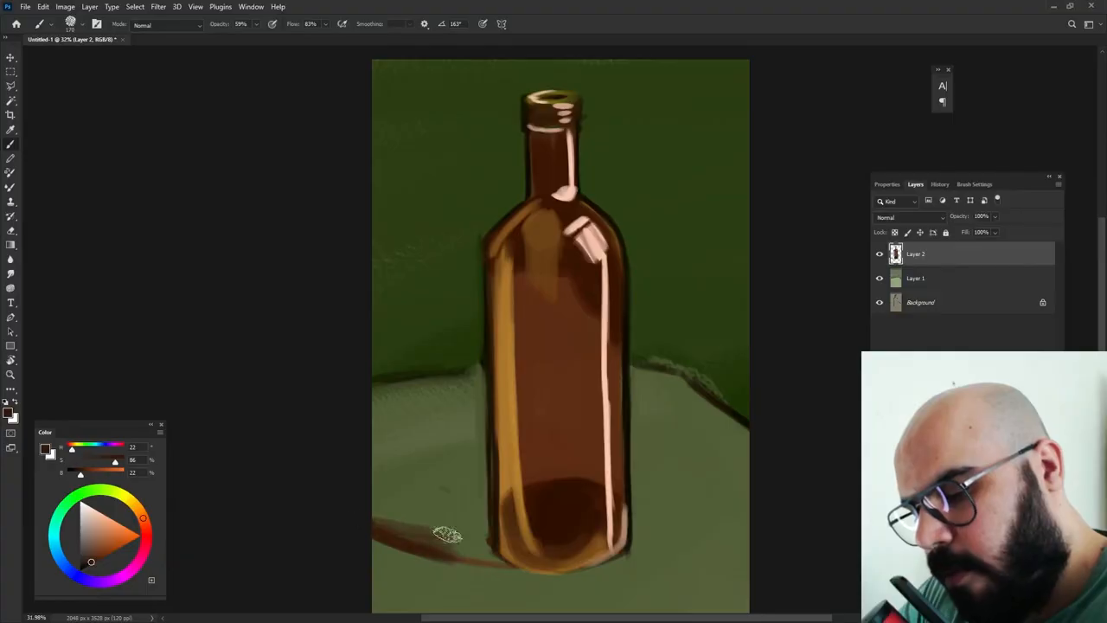
{"action": "left_click_drag", "start_coordinate": [446, 532], "coordinate": [454, 549]}
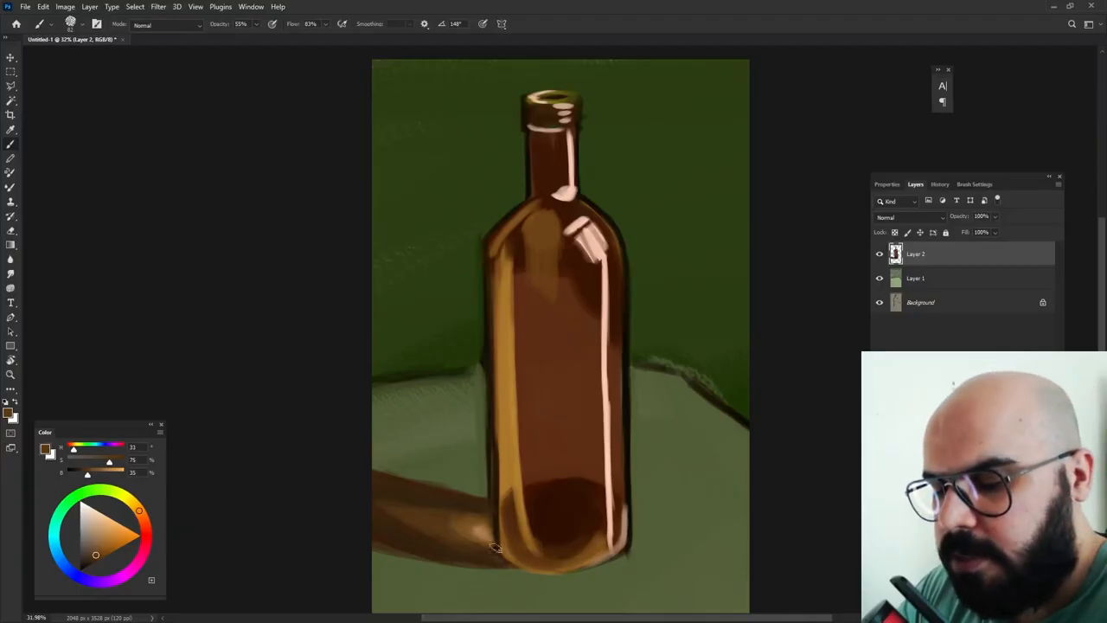
{"action": "mouse_move", "coordinate": [813, 140]}
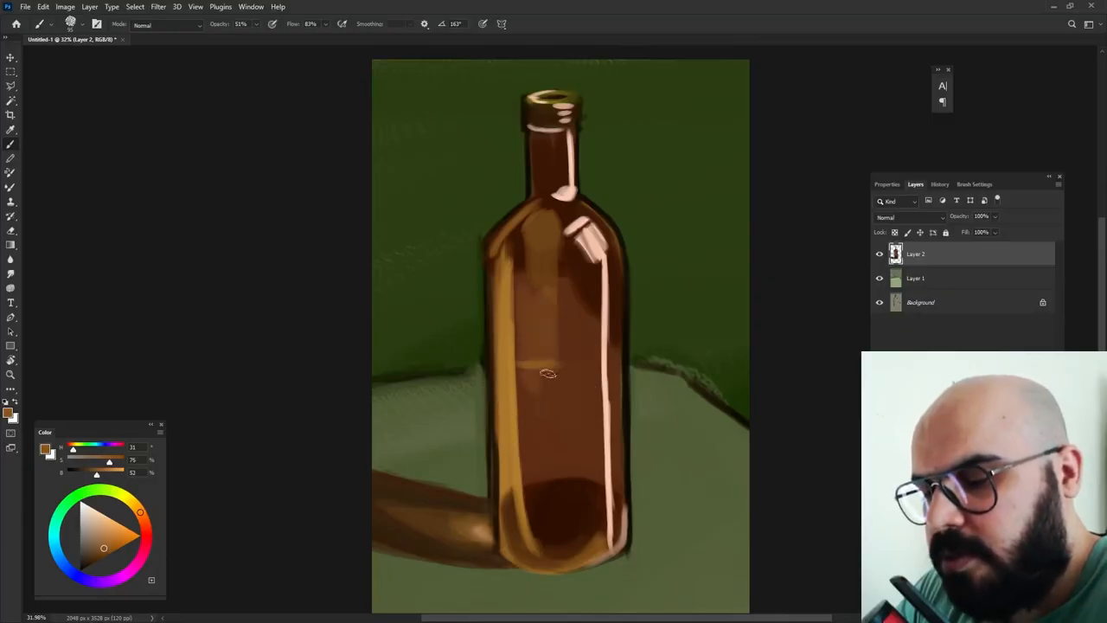
Blend the shading inside the bottle body and darken its lower left side
{"action": "left_click_drag", "start_coordinate": [549, 373], "coordinate": [530, 434]}
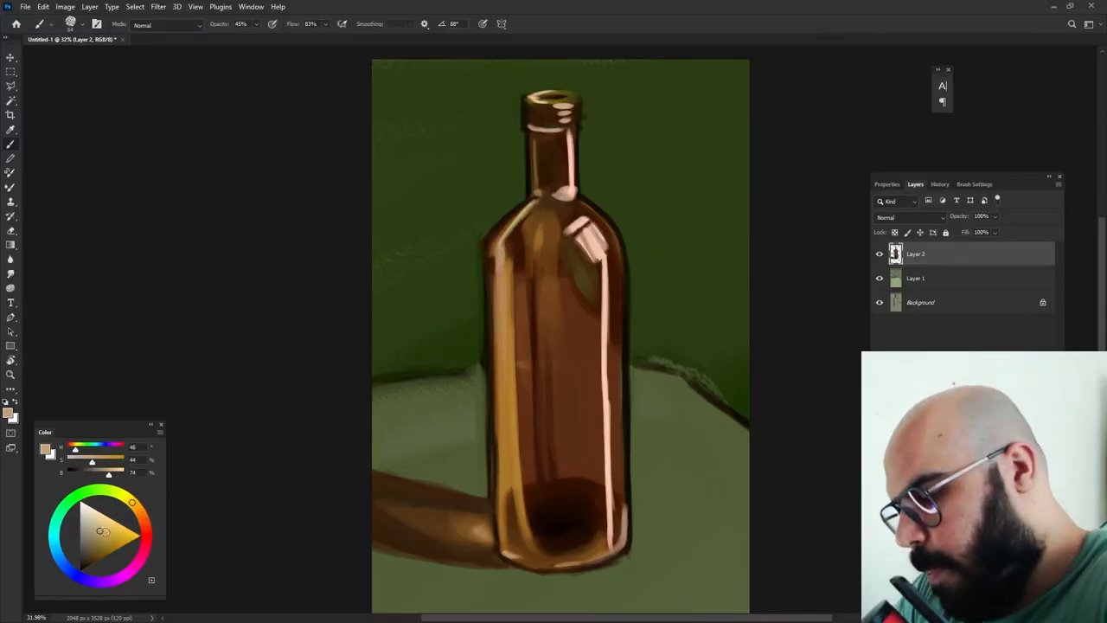
{"action": "left_click_drag", "start_coordinate": [497, 250], "coordinate": [497, 364]}
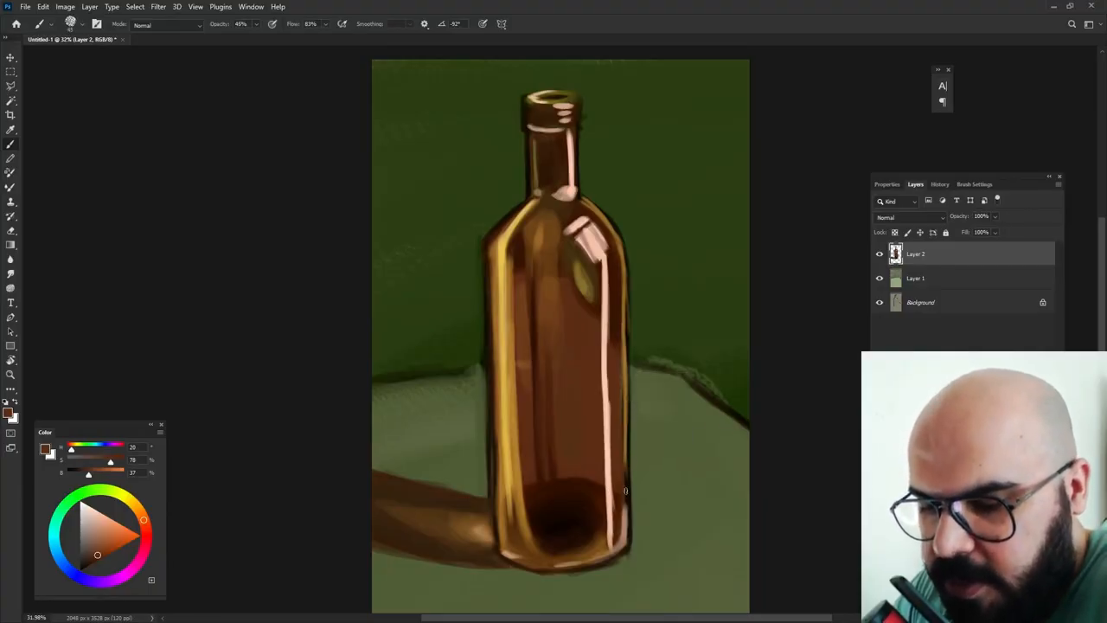
Pick a near-black brown and paint a dark stroke along the bottle's right edge
{"action": "left_click", "coordinate": [106, 544]}
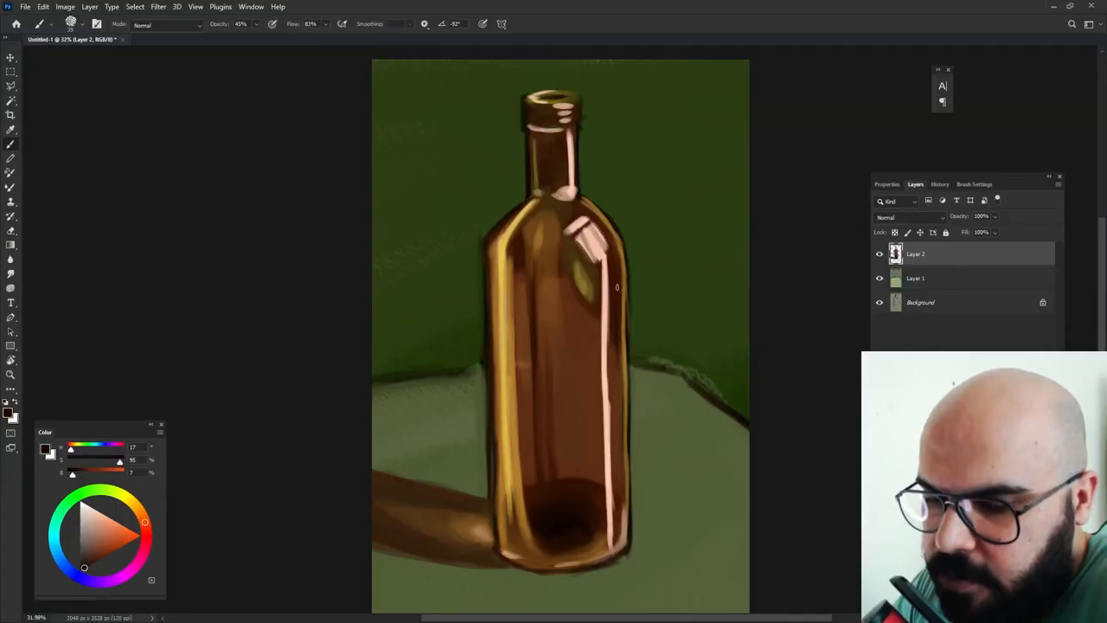
{"action": "left_click_drag", "start_coordinate": [616, 286], "coordinate": [621, 467]}
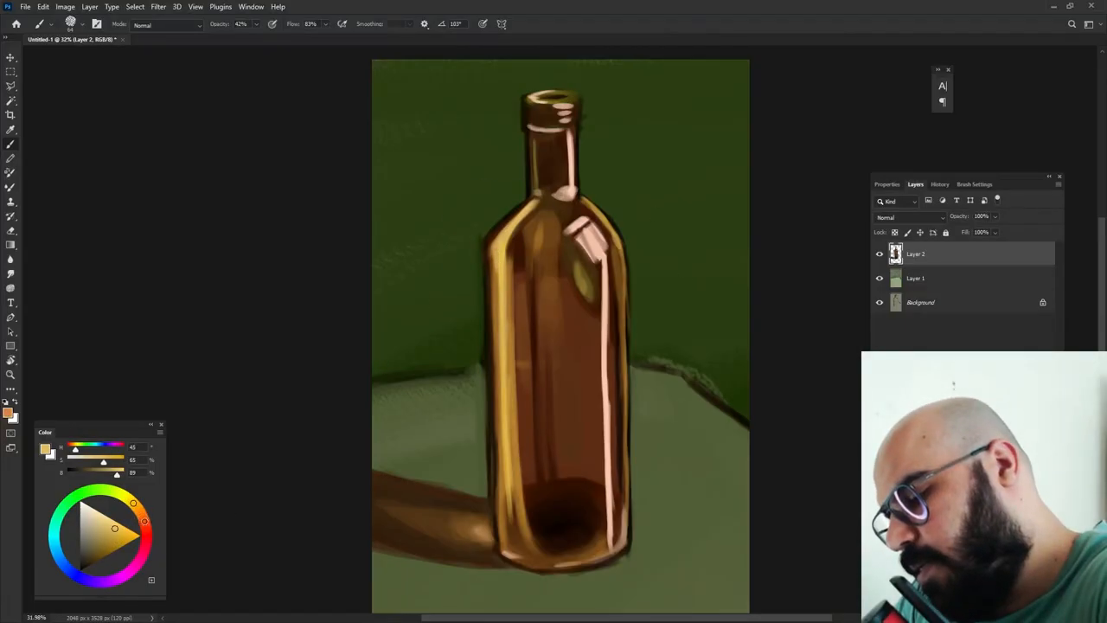
Pick a new colour and add pale golden rim highlights at the bottle's mouth
{"action": "left_click", "coordinate": [108, 550]}
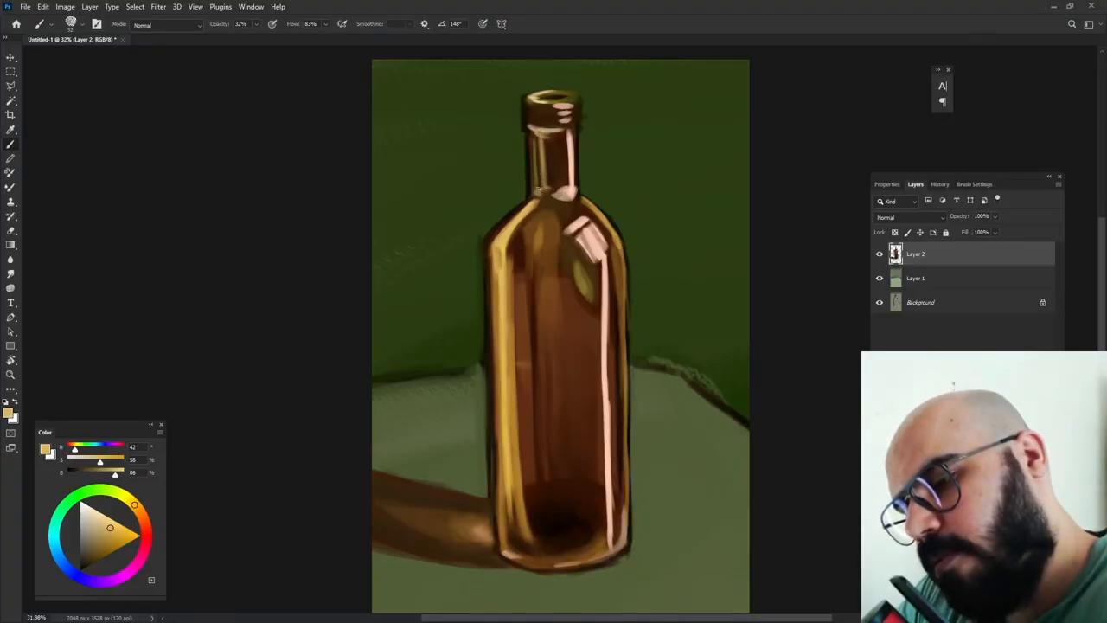
{"action": "left_click", "coordinate": [538, 151]}
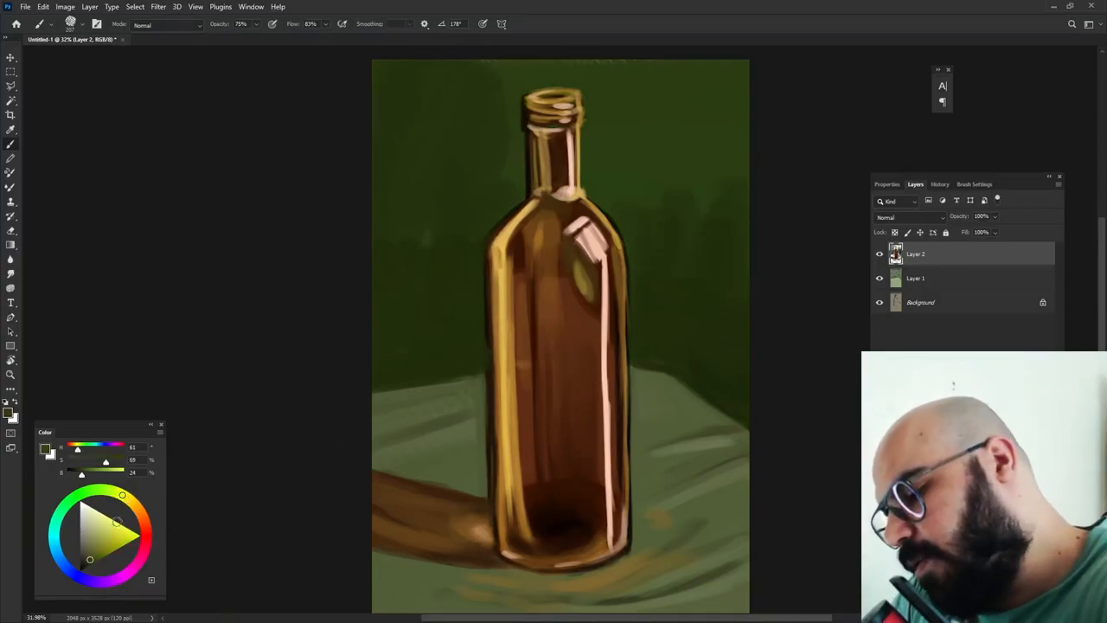
Dab lighter olive paint onto the upper right of the background
{"action": "left_click", "coordinate": [709, 118]}
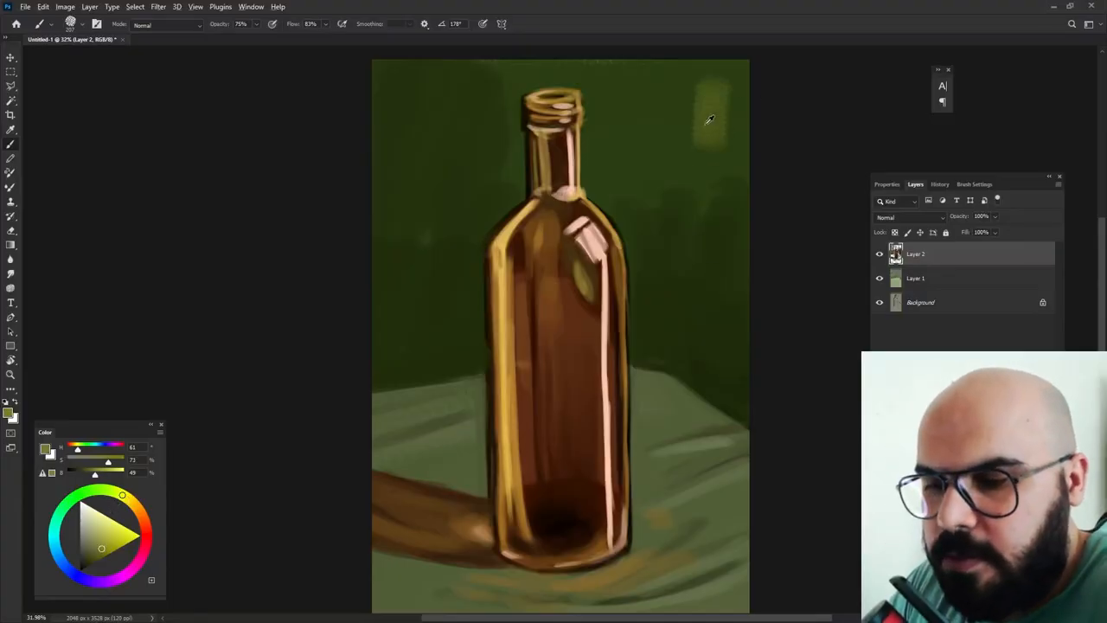